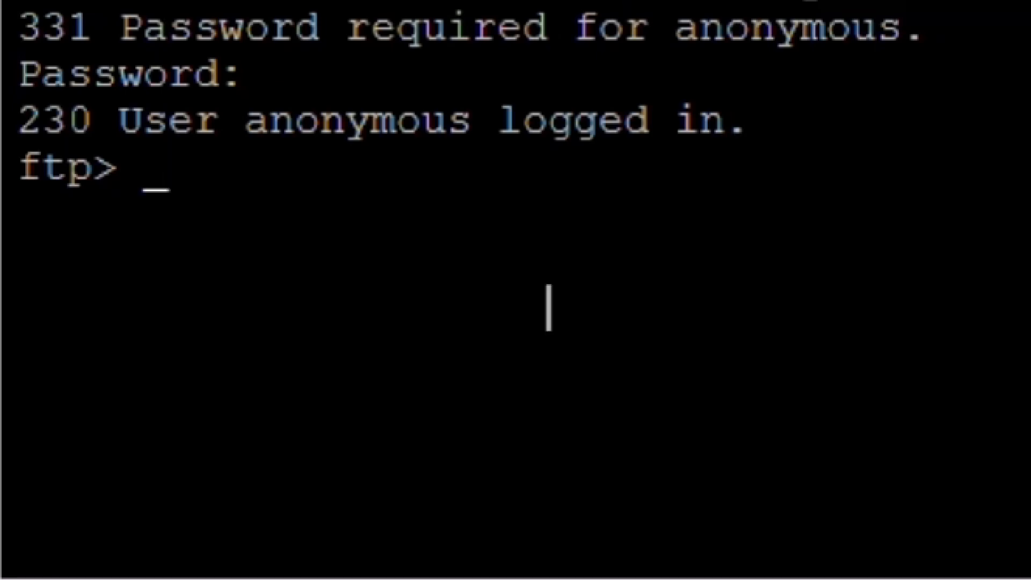
# Submit 'sudo systemctl' and then 'sudo' at the ftp> prompt; both are rejected as invalid.
pyautogui.write('sudo s')
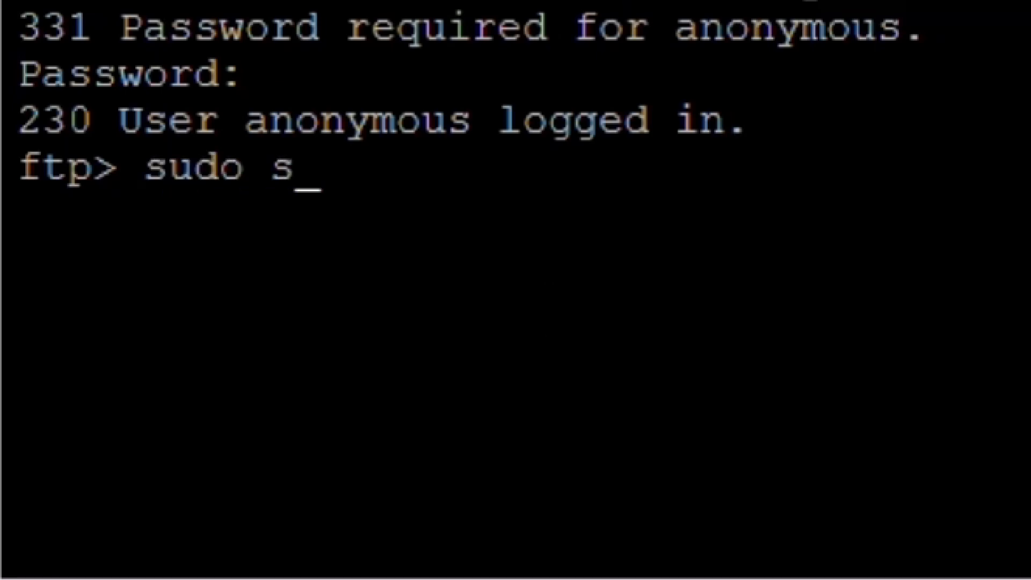
pyautogui.write('ystemctl')
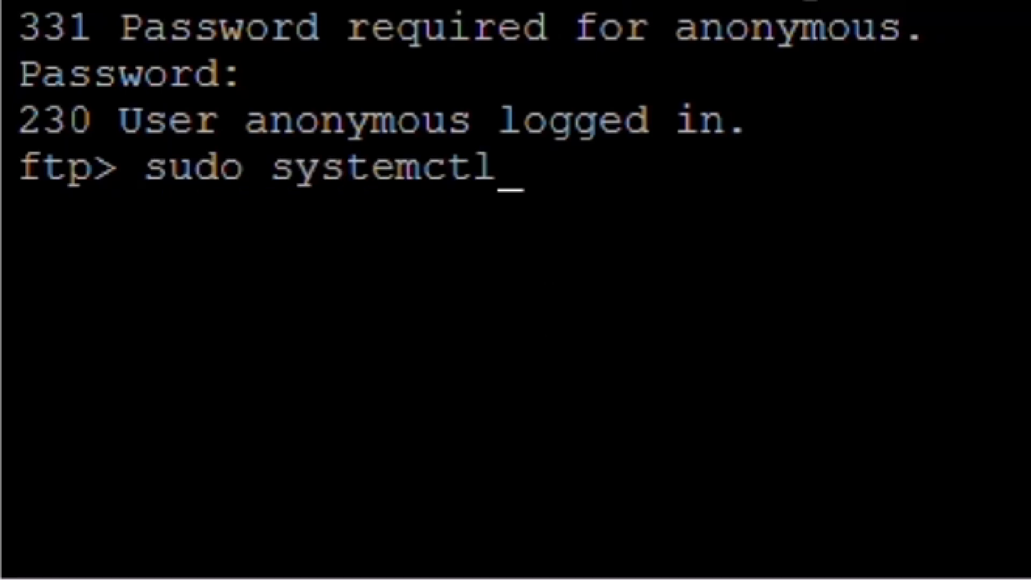
pyautogui.press('Return')
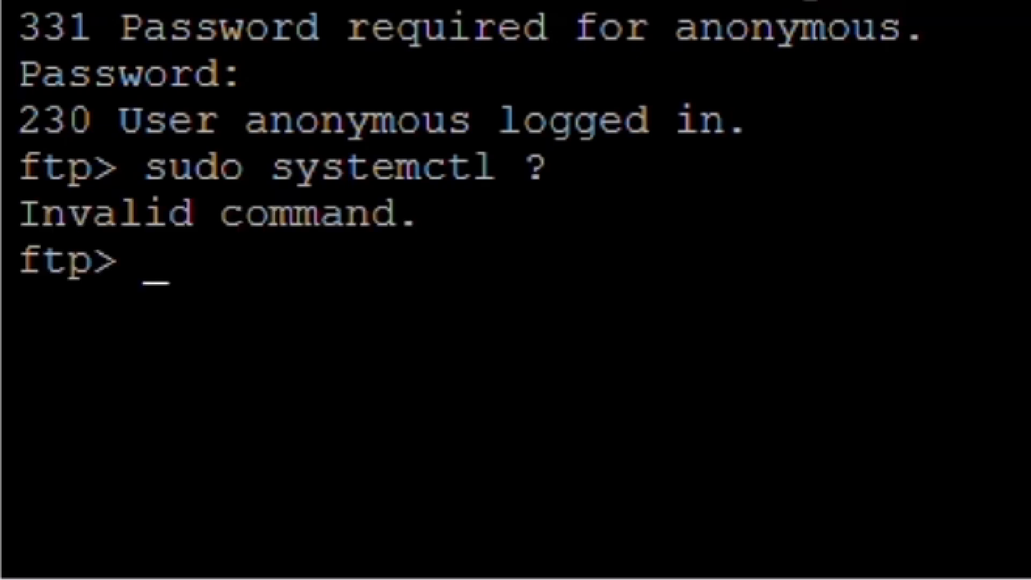
pyautogui.write('sudo')
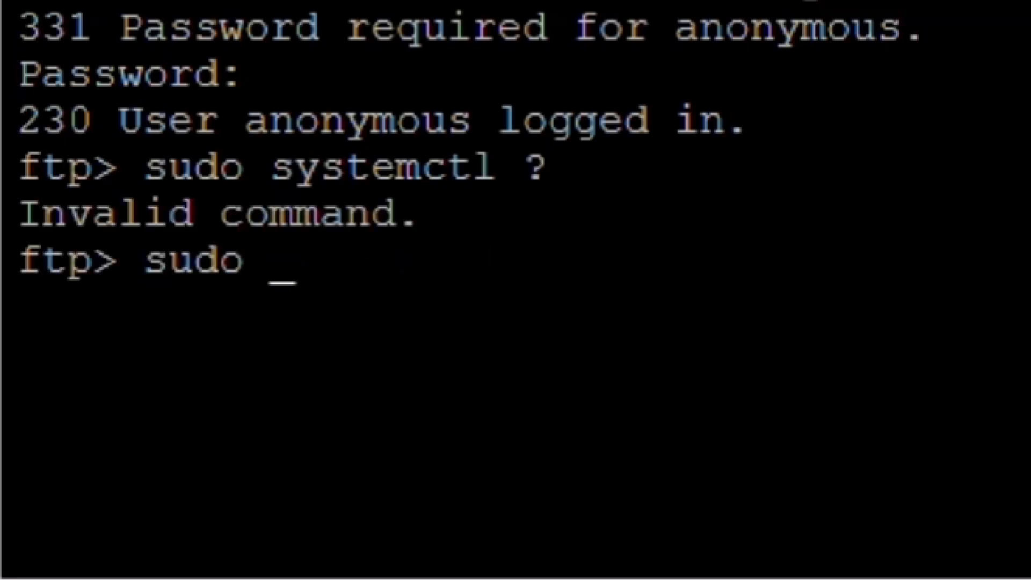
pyautogui.press('Return')
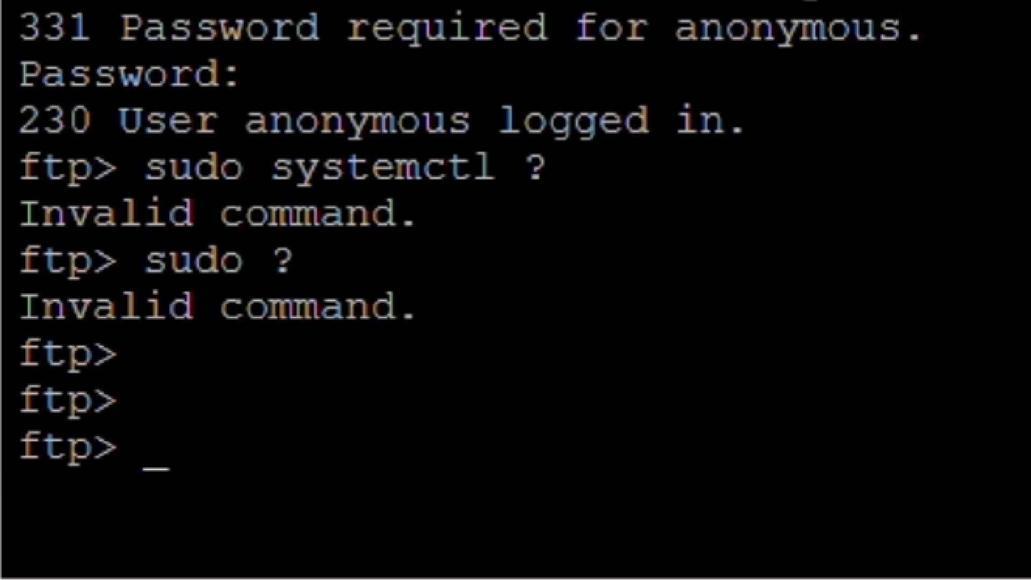